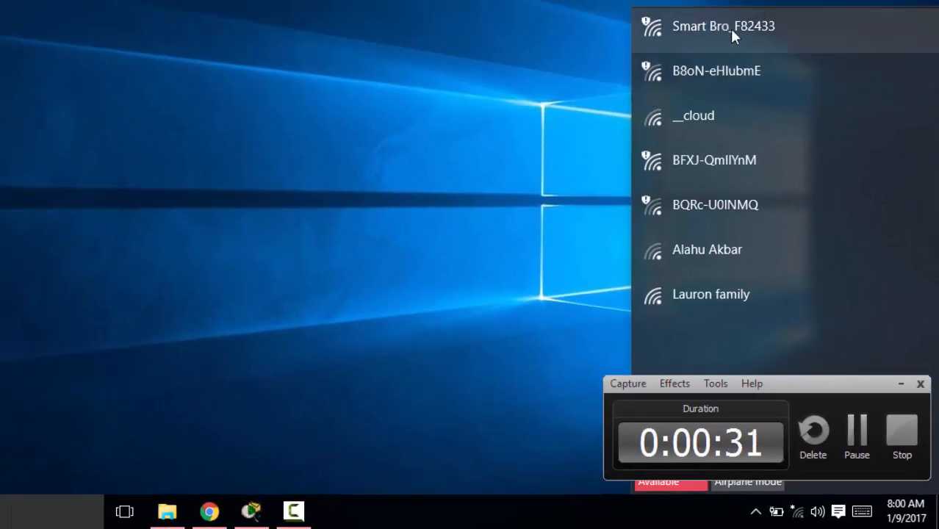
pyautogui.moveTo(744, 31)
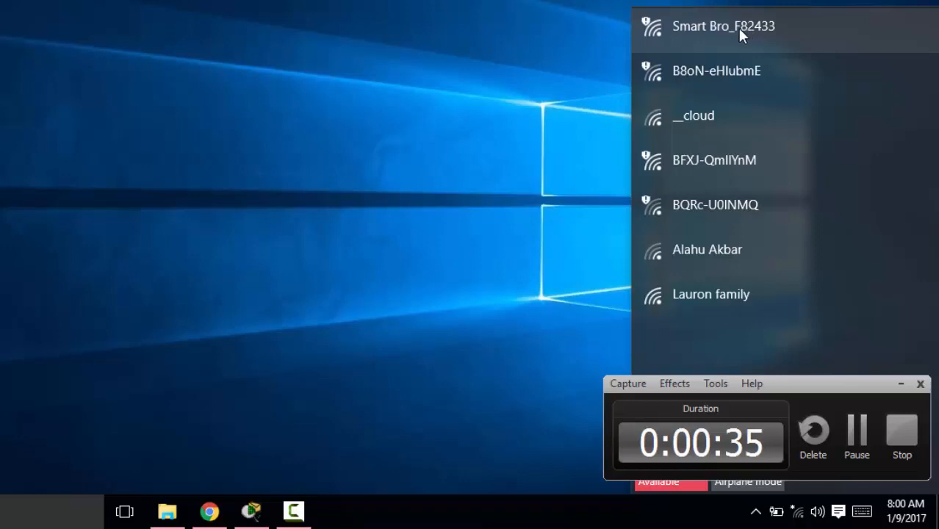
# - Connect the PC to the Smart Bro_F82433 wireless network from the Wi-Fi list
pyautogui.click(723, 26)
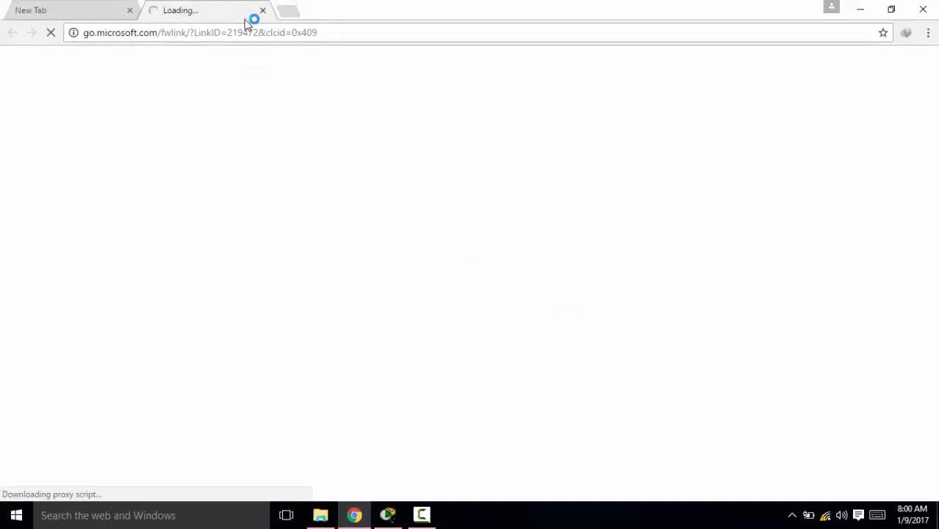
pyautogui.moveTo(308, 155)
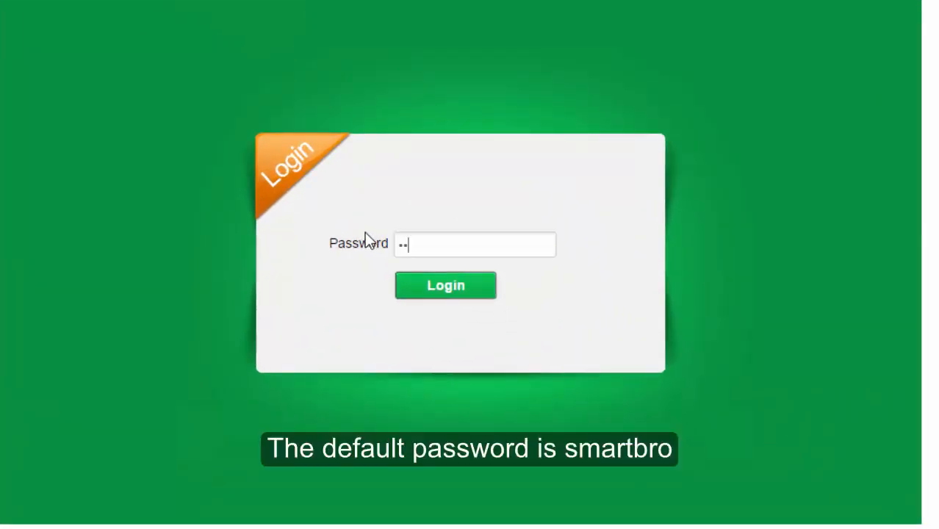
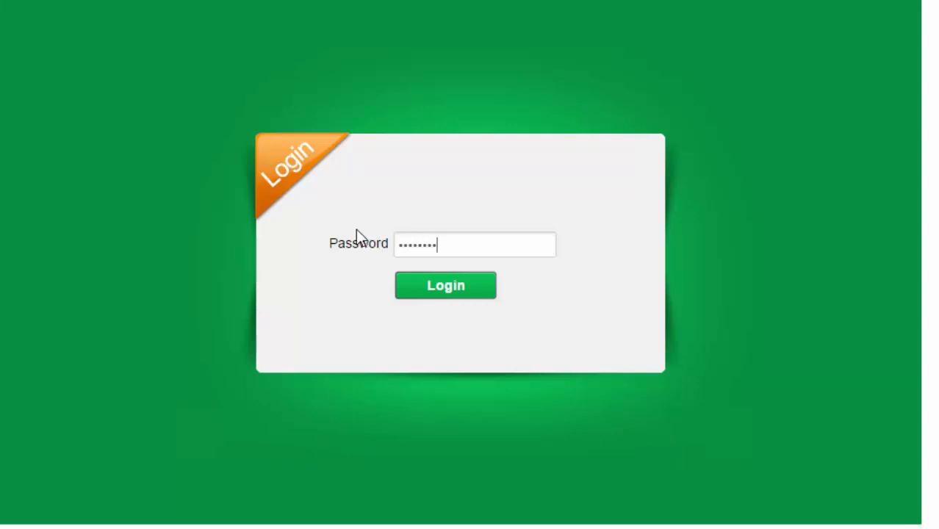
# - Log in and view Device Information showing the SSID Smart Bro_F82433
pyautogui.click(445, 285)
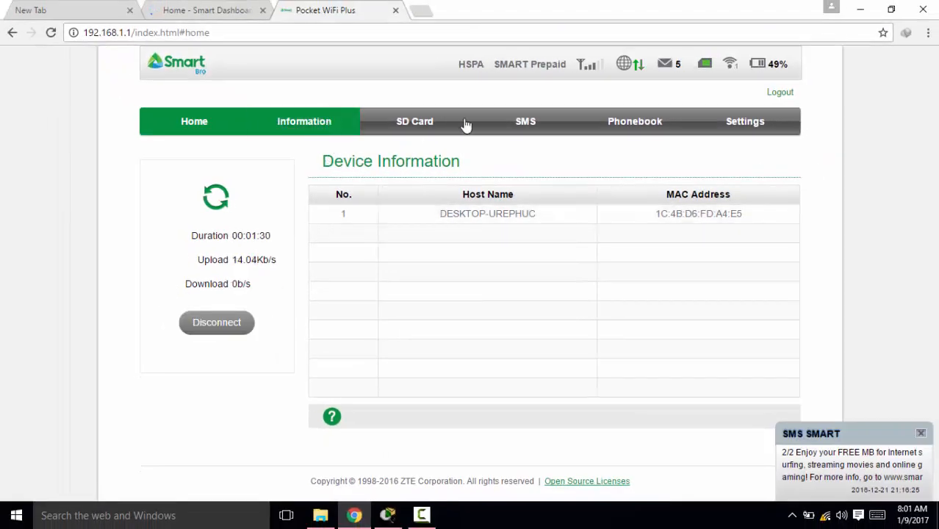
pyautogui.moveTo(526, 120)
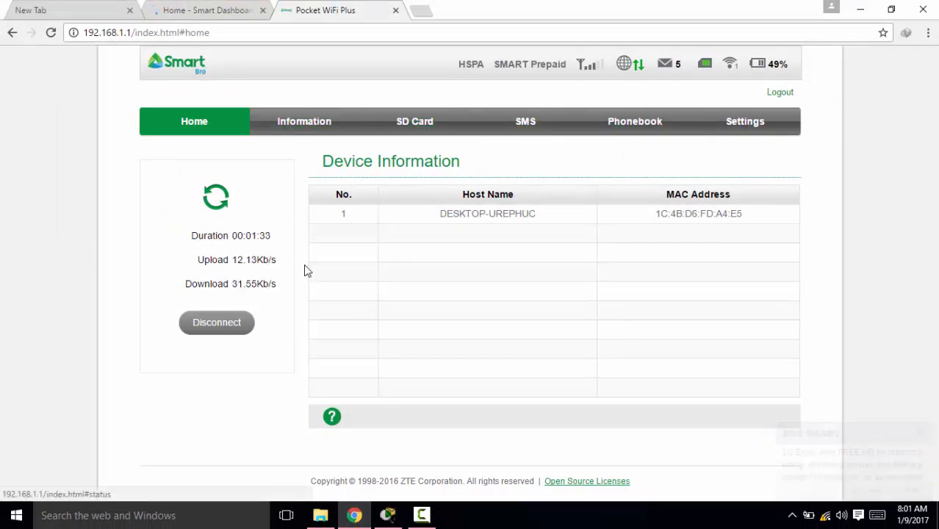
pyautogui.moveTo(522, 64)
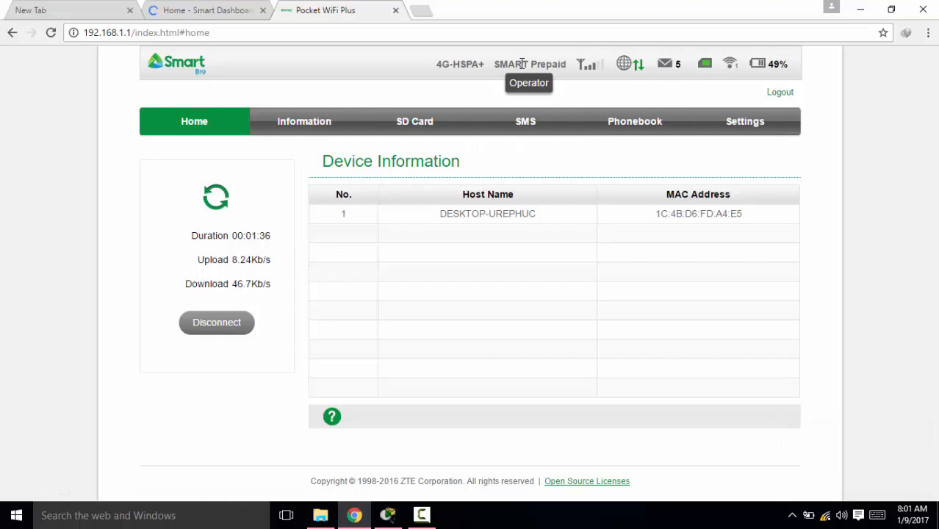
pyautogui.moveTo(664, 65)
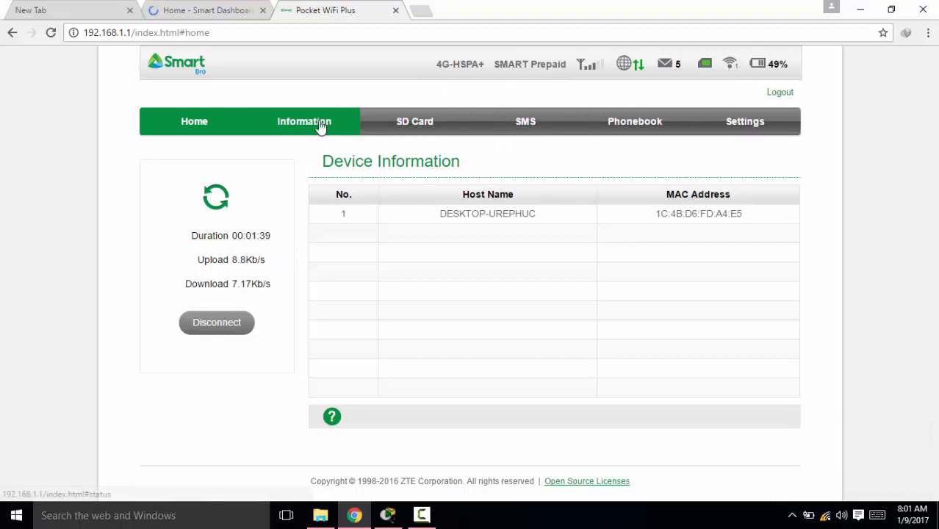
pyautogui.click(304, 120)
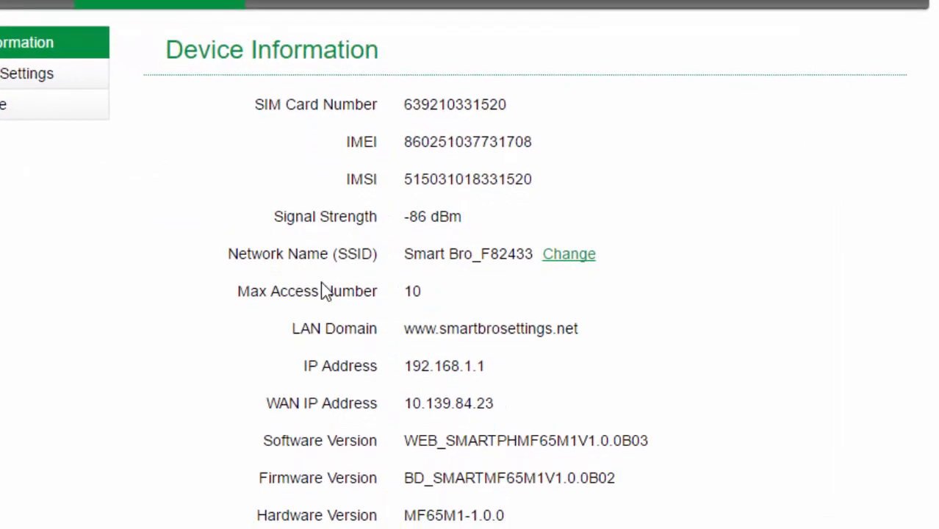
pyautogui.moveTo(423, 252)
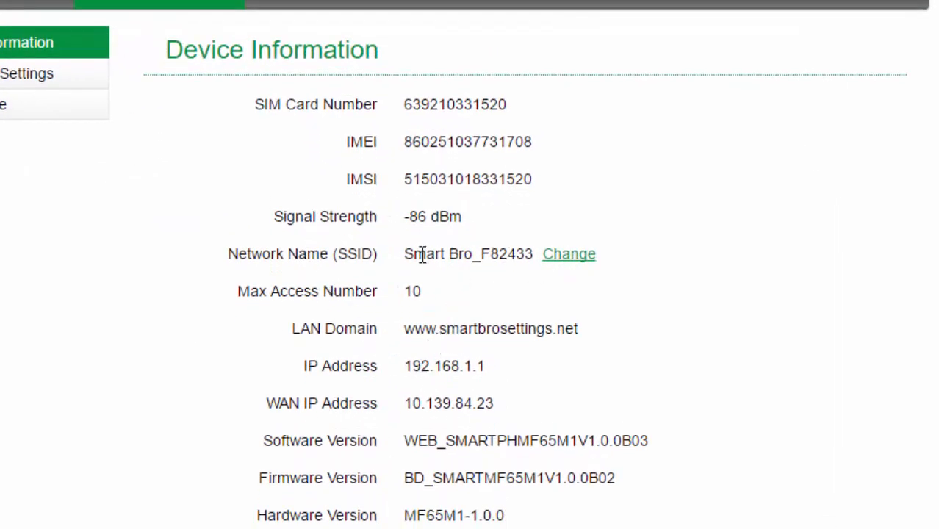
# - Replace the Network Name (SSID) Smart Bro_F82433 with ILOVELIZA in Basic Settings
pyautogui.click(567, 253)
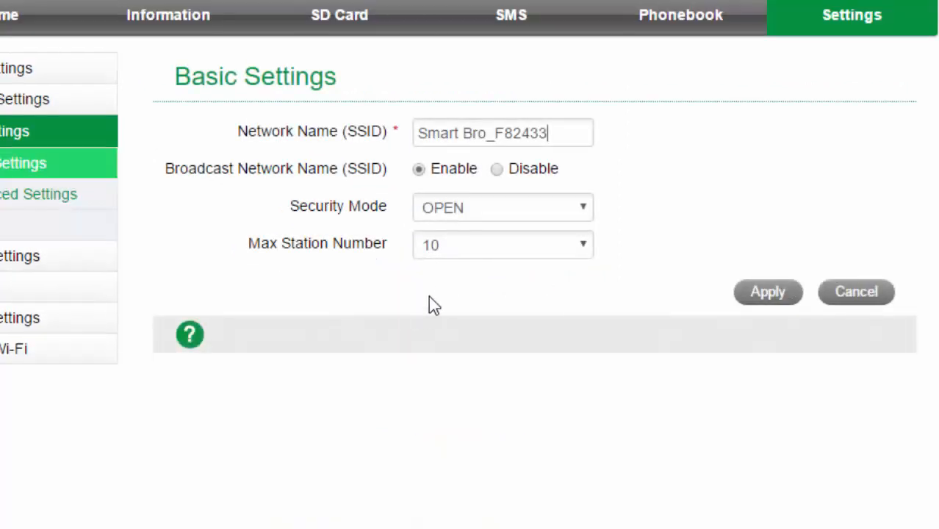
pyautogui.tripleClick(502, 132)
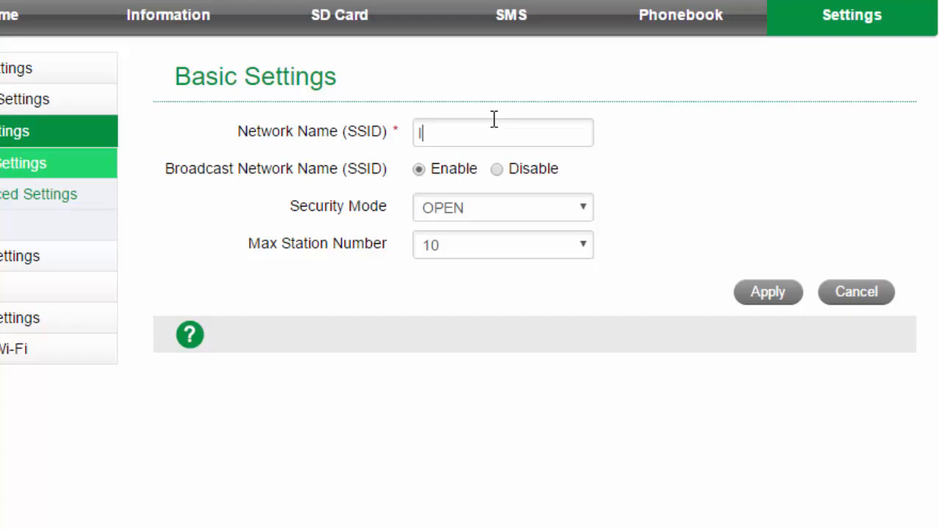
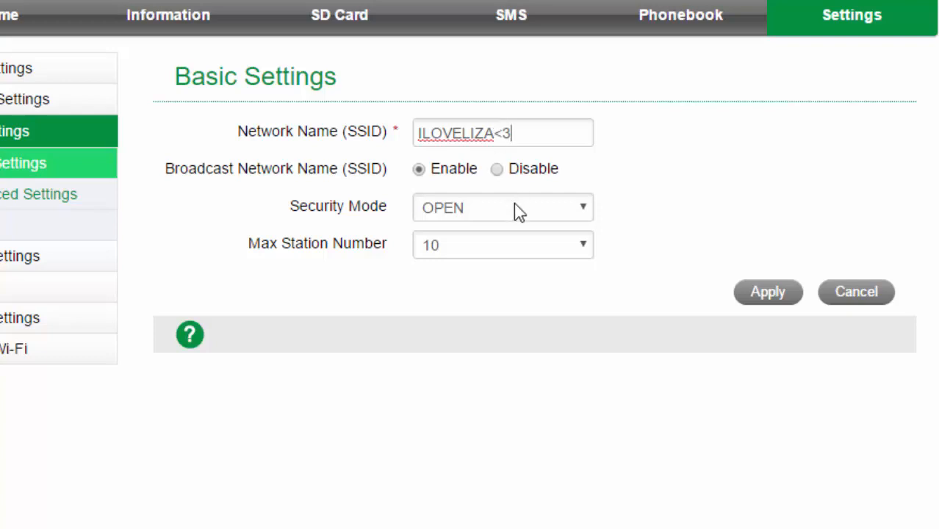
pyautogui.click(767, 291)
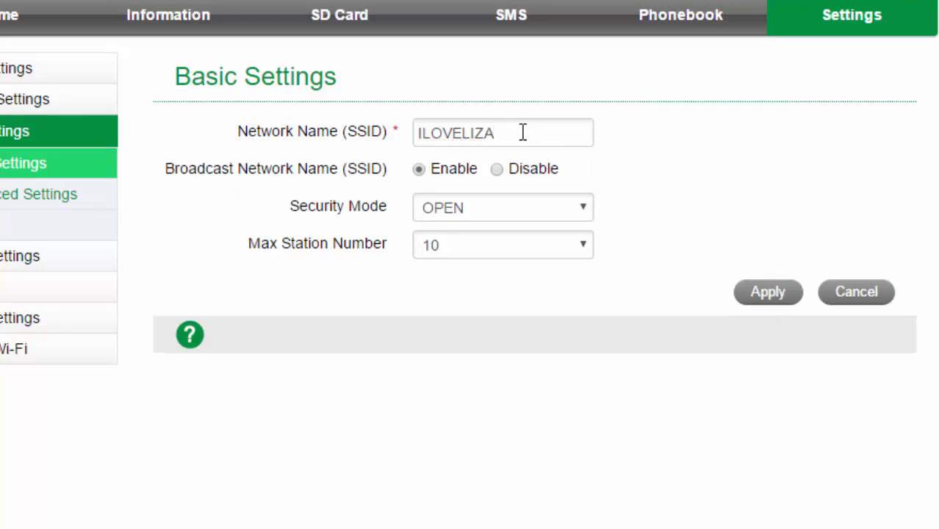
pyautogui.moveTo(477, 227)
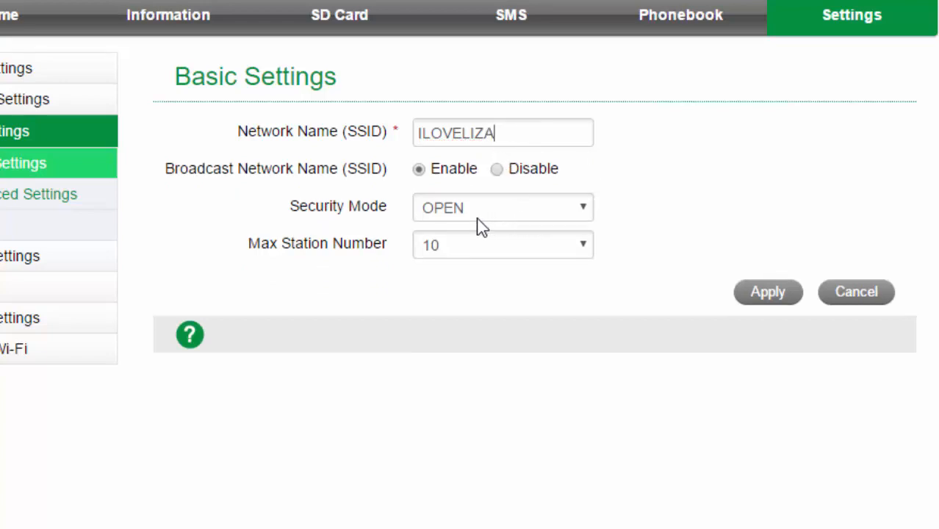
# - Set the Security Mode to WPA-PSK/WPA2-PSK
pyautogui.click(502, 207)
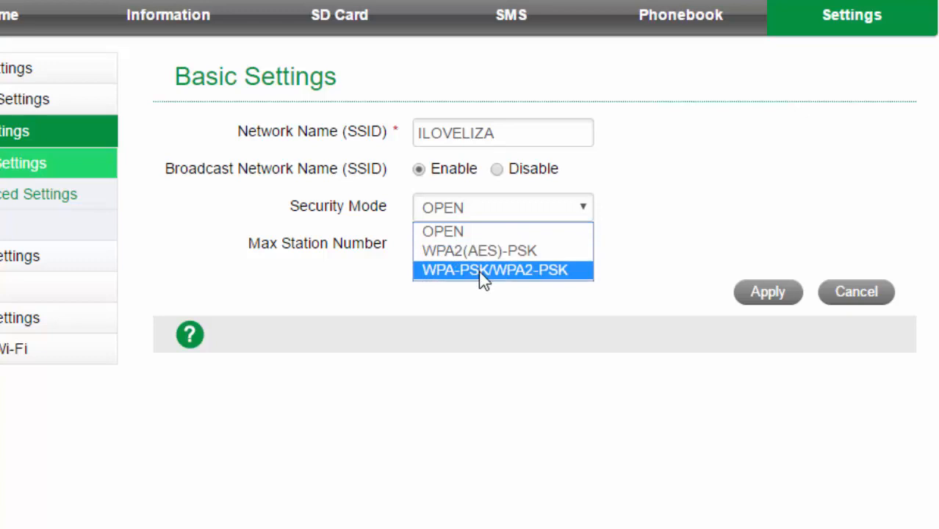
pyautogui.click(494, 270)
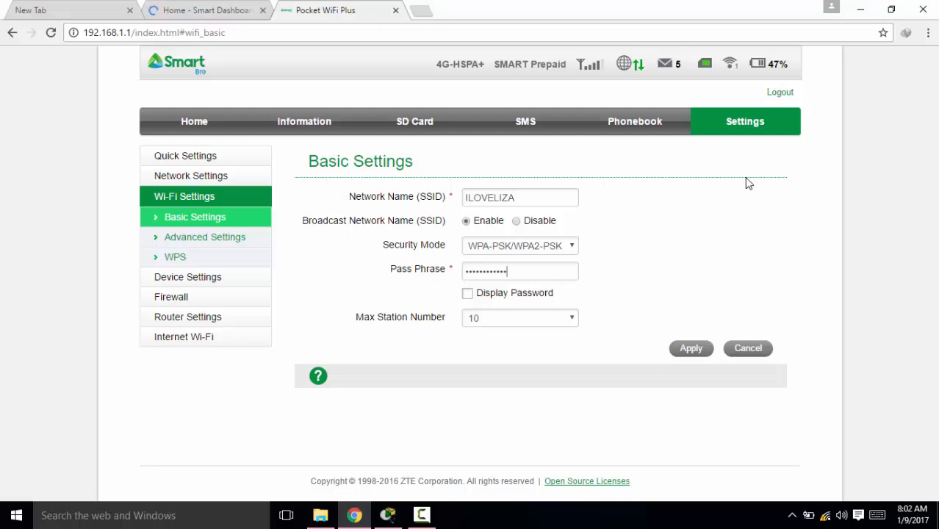
pyautogui.moveTo(720, 179)
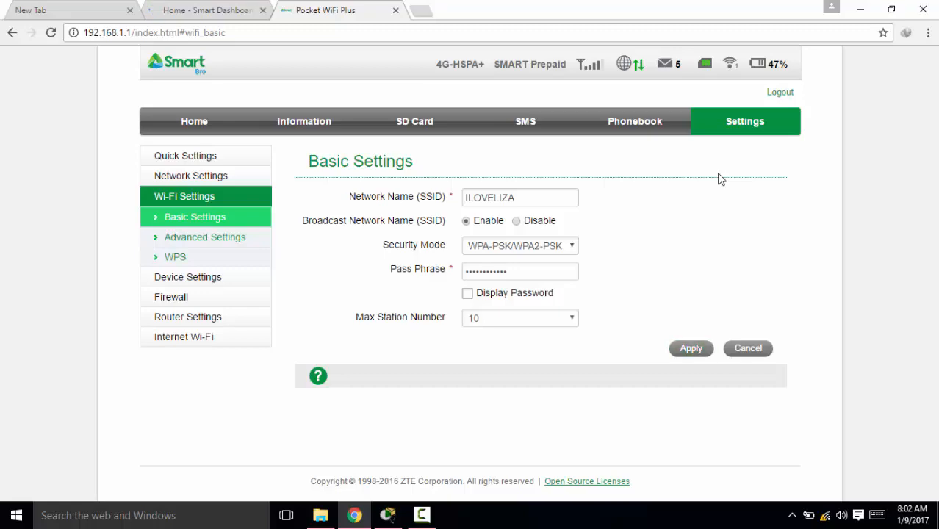
# - Apply the new Wi-Fi settings, confirm devices must reconnect, and return to the 192.168.1.1 admin page
pyautogui.click(690, 347)
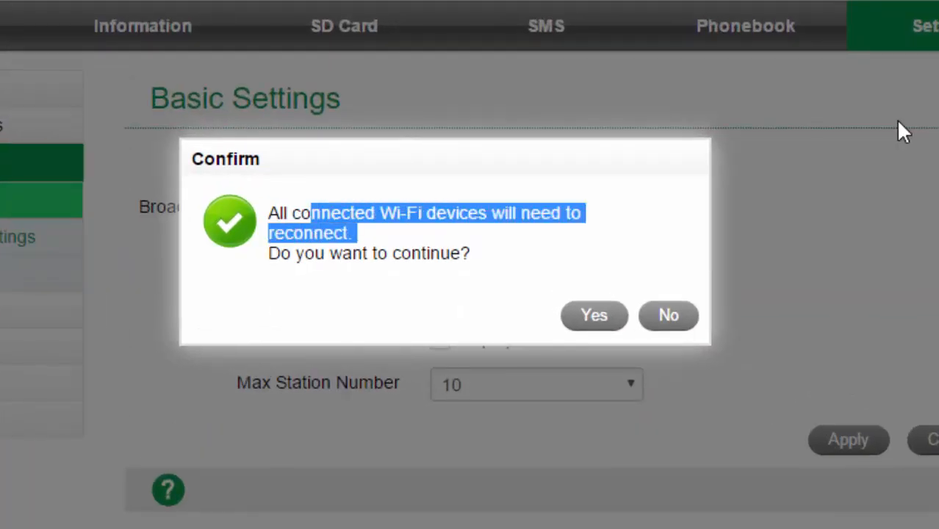
pyautogui.click(593, 315)
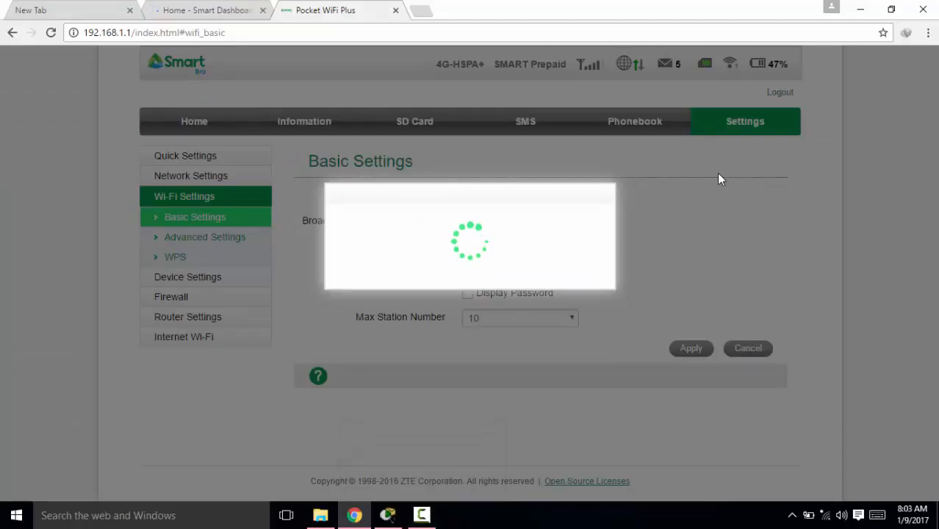
pyautogui.click(205, 9)
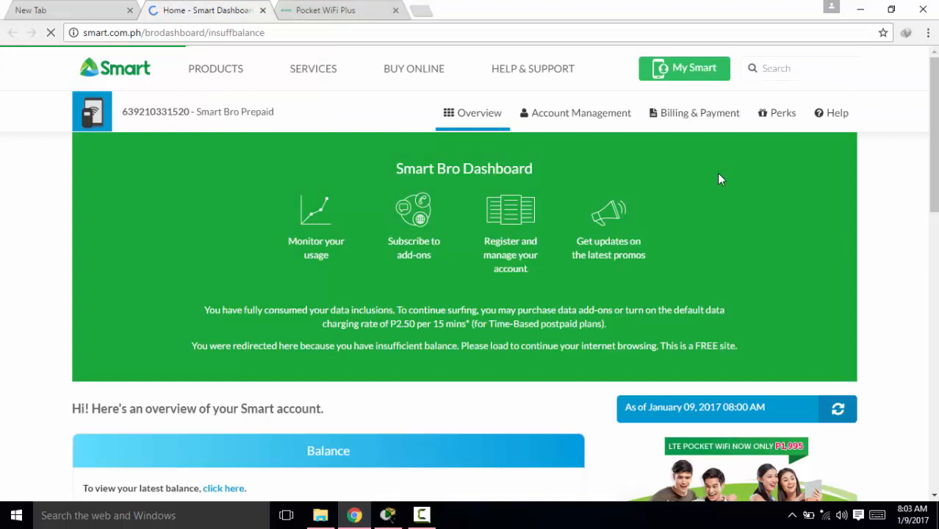
pyautogui.click(324, 9)
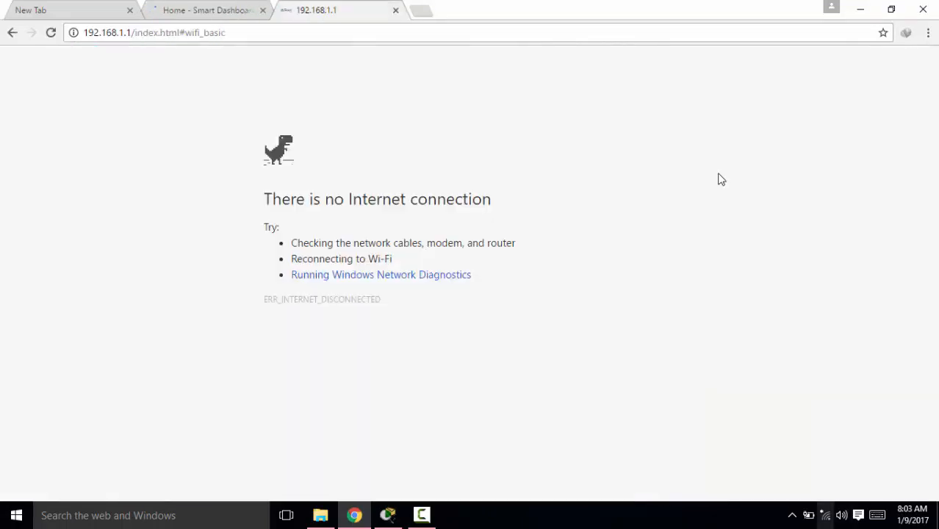
# - Join the ILOVELIZA network from the taskbar Wi-Fi list using the new security key
pyautogui.click(824, 515)
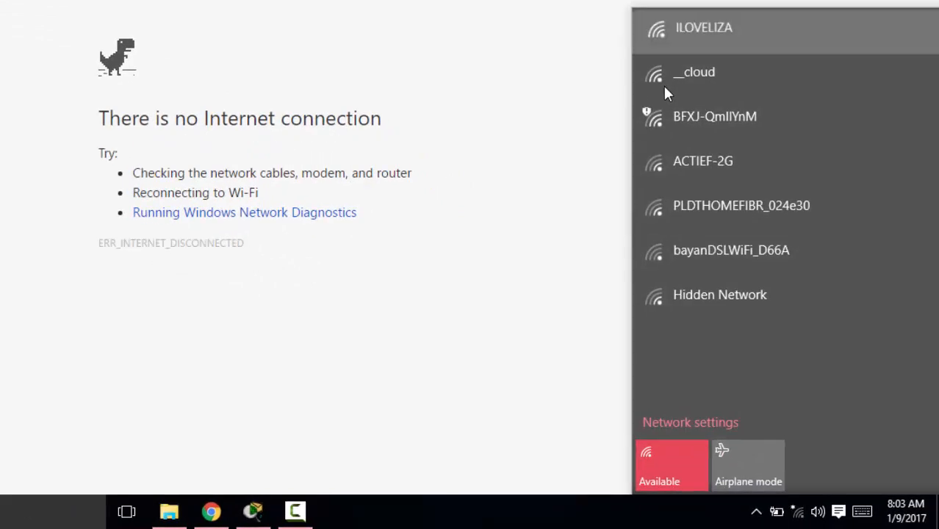
pyautogui.click(702, 26)
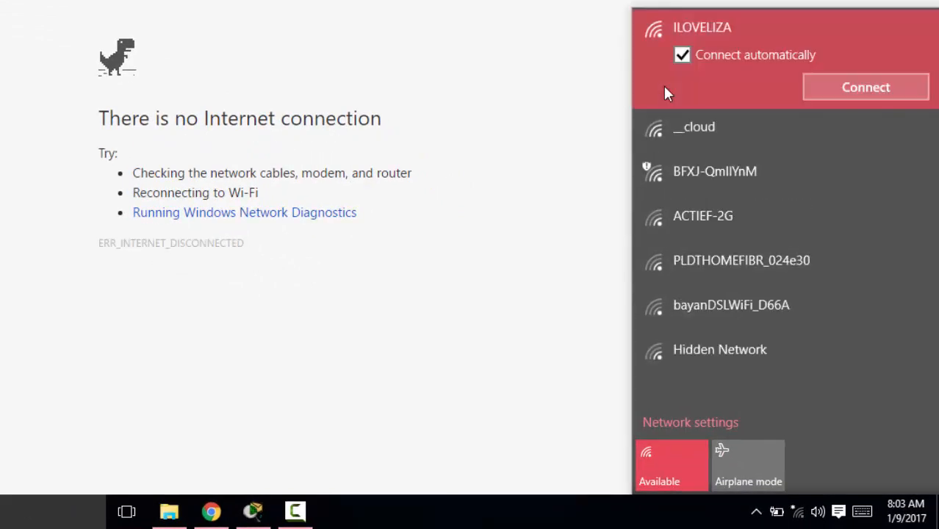
pyautogui.click(865, 86)
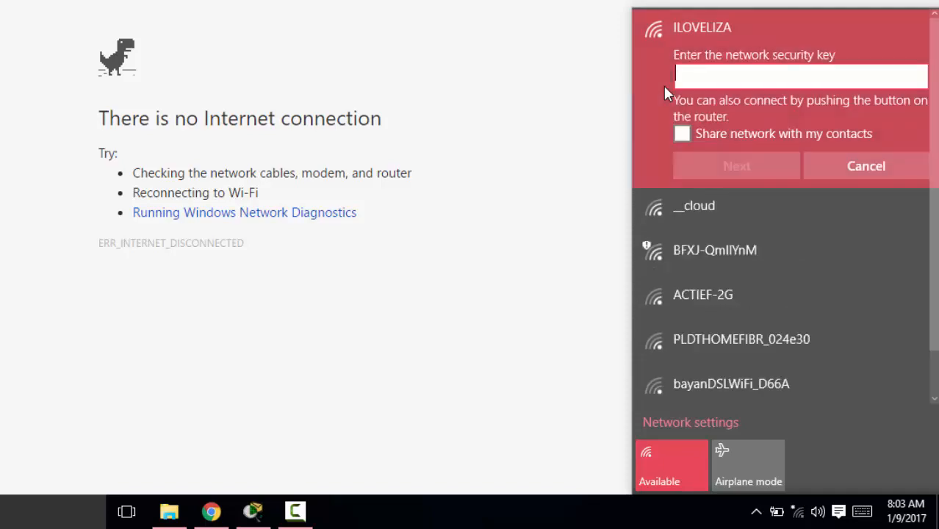
pyautogui.write('***')
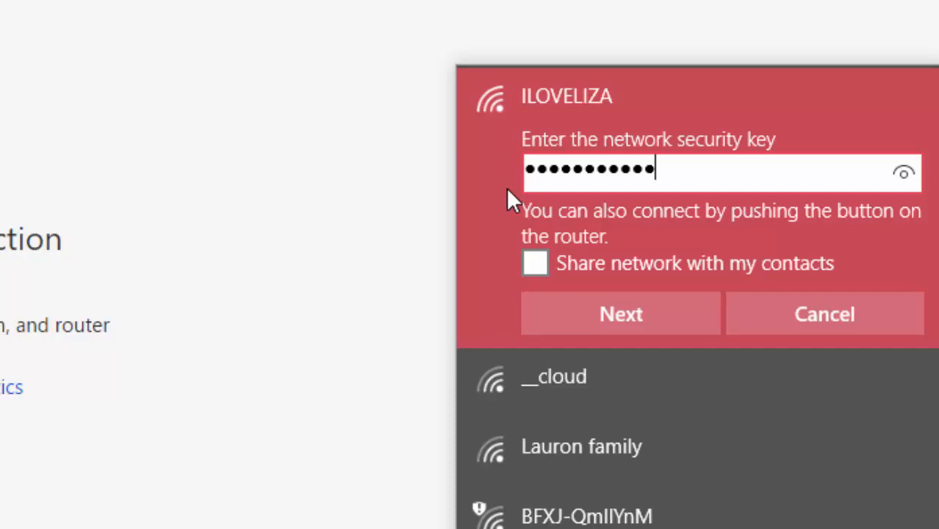
pyautogui.click(620, 315)
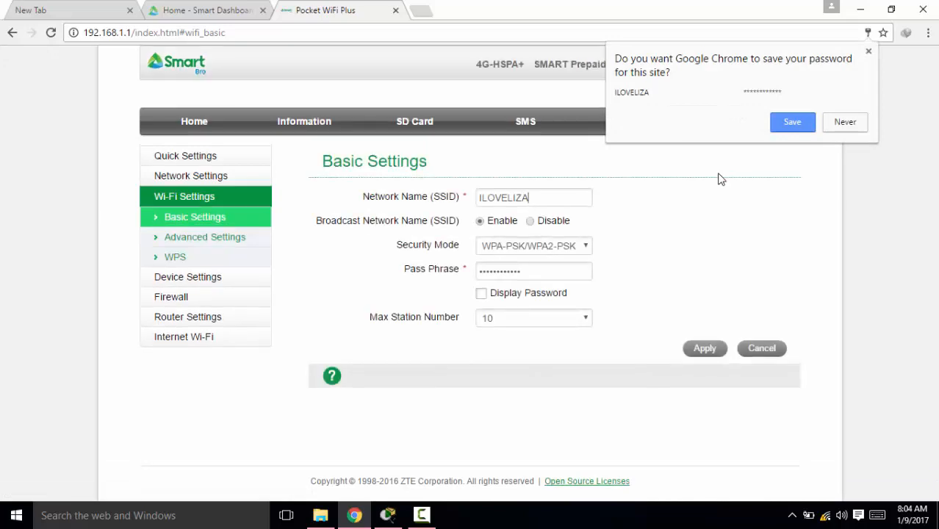
# - Dismiss Chrome's save-password prompt over the reloaded ILOVELIZA settings page
pyautogui.click(843, 122)
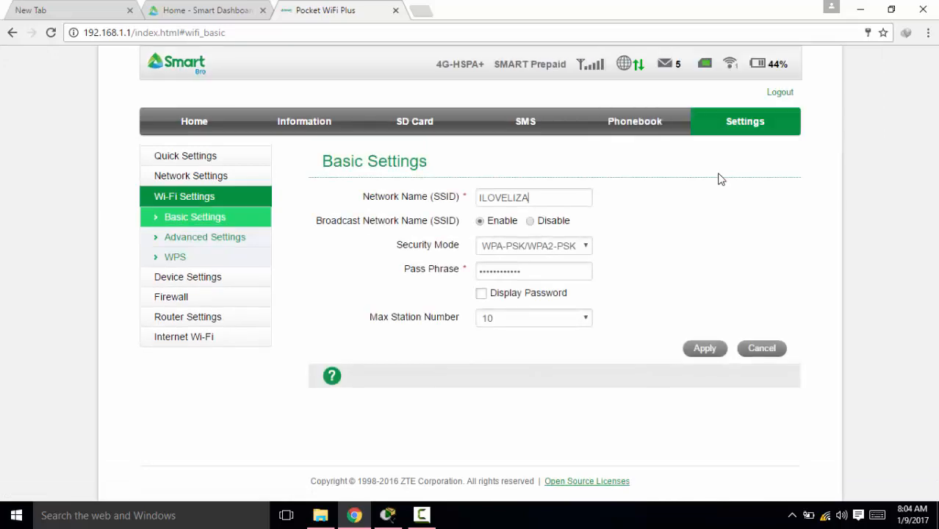